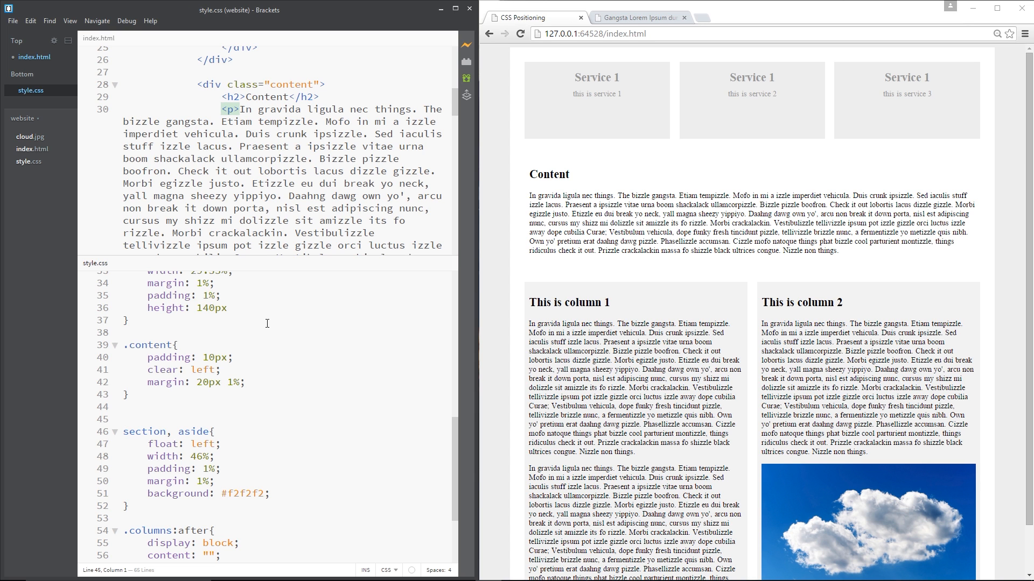
- Place the cursor below the .content rule after checking the Content section's class name
left_click(124, 420)
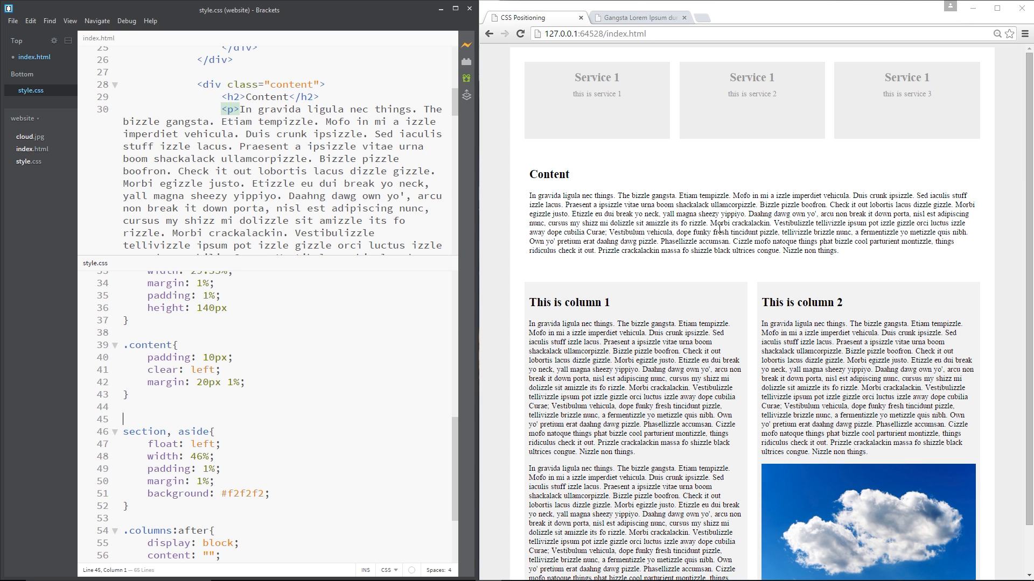
mouse_move(76, 440)
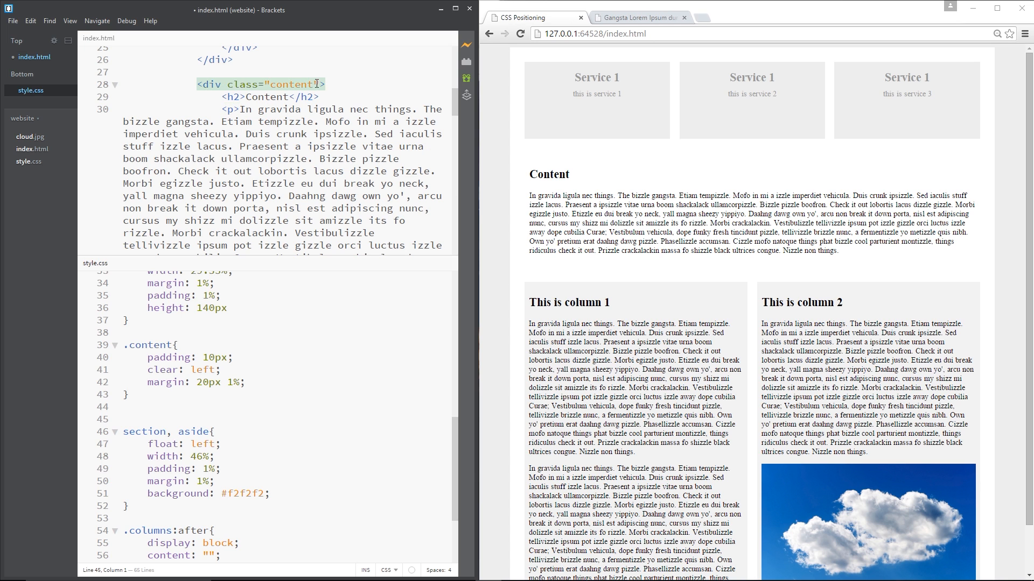
double_click(289, 84)
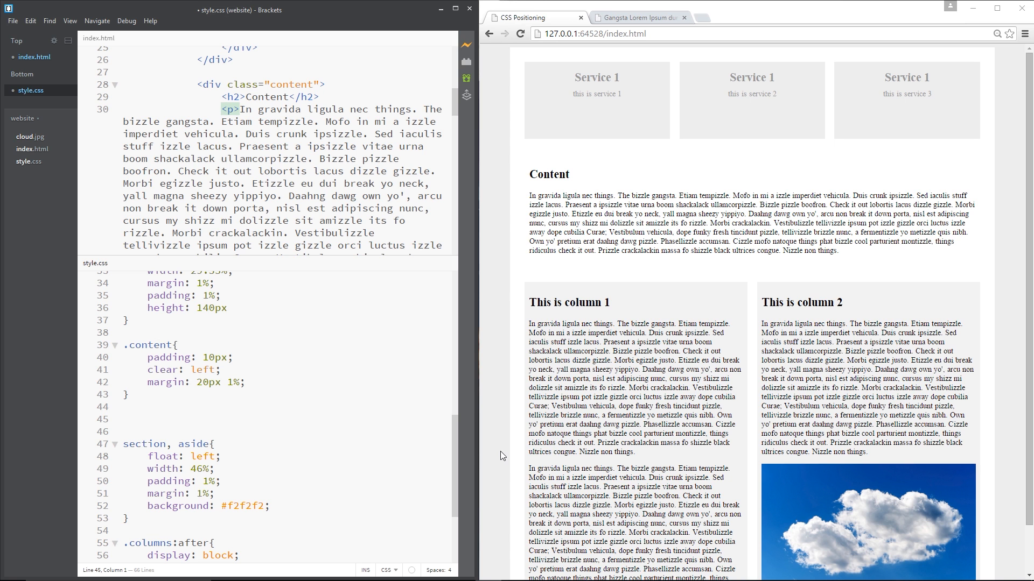
- Type the .content p selector with its opening brace below the .content rule
type(".content p")
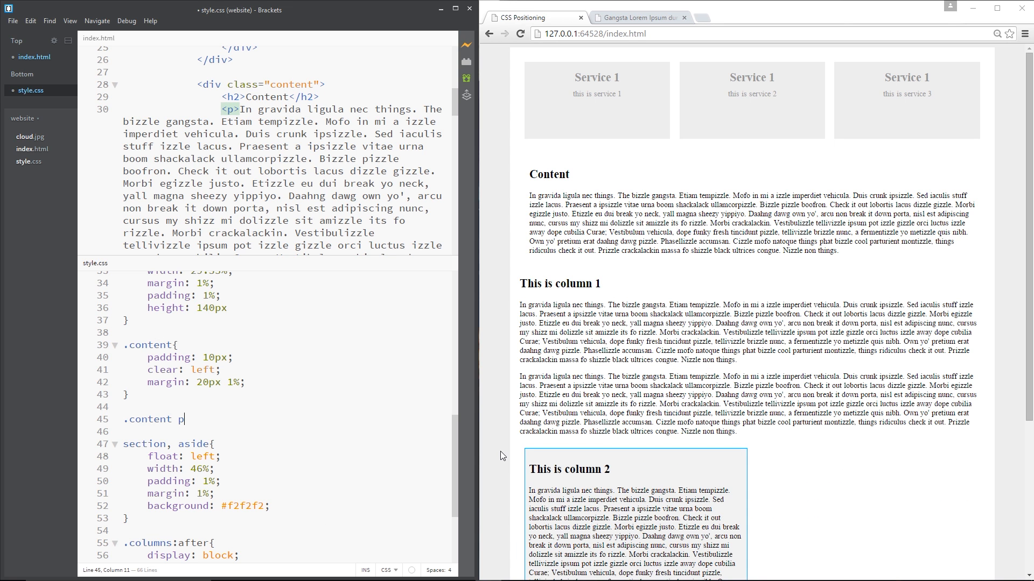
type("{")
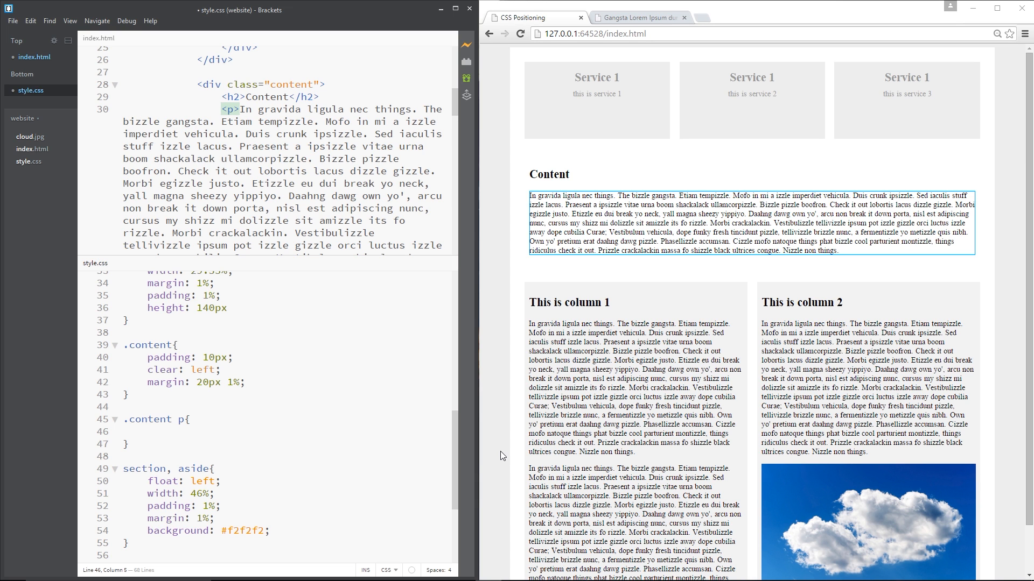
mouse_move(643, 296)
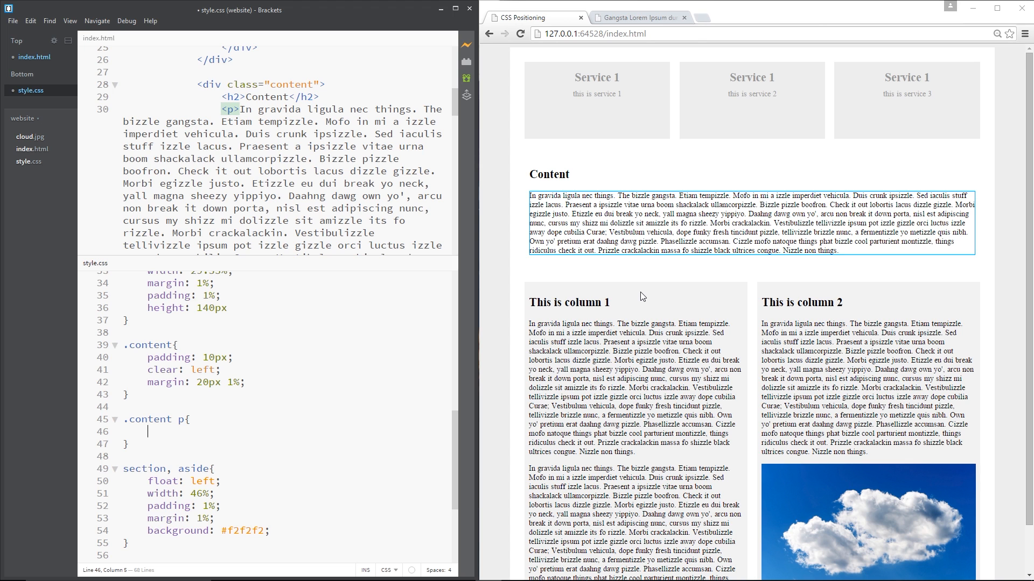
- Write -webkit-column-count: 3, then duplicate it as unprefixed column-count: 3
type("-webkit-")
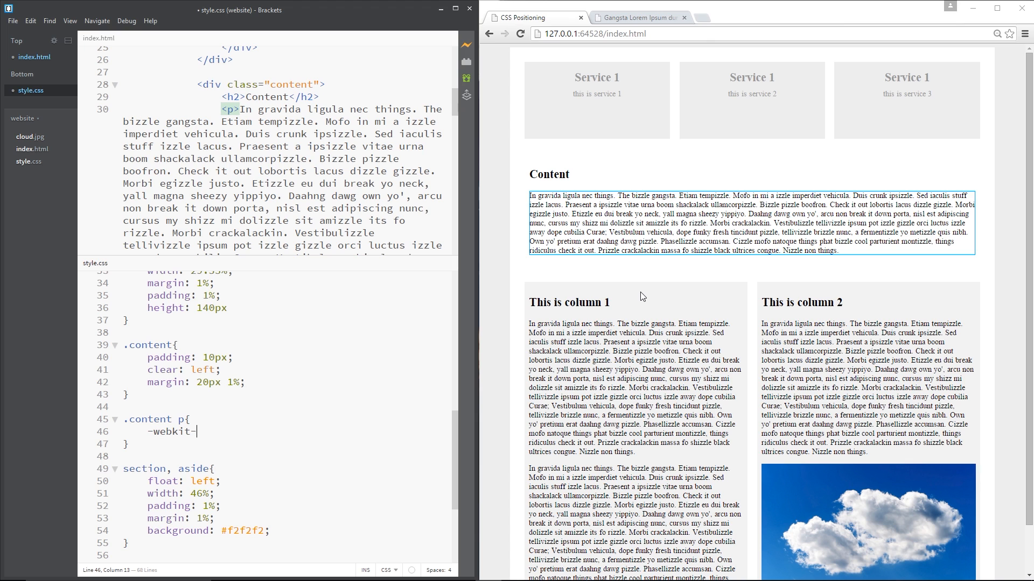
type("column-")
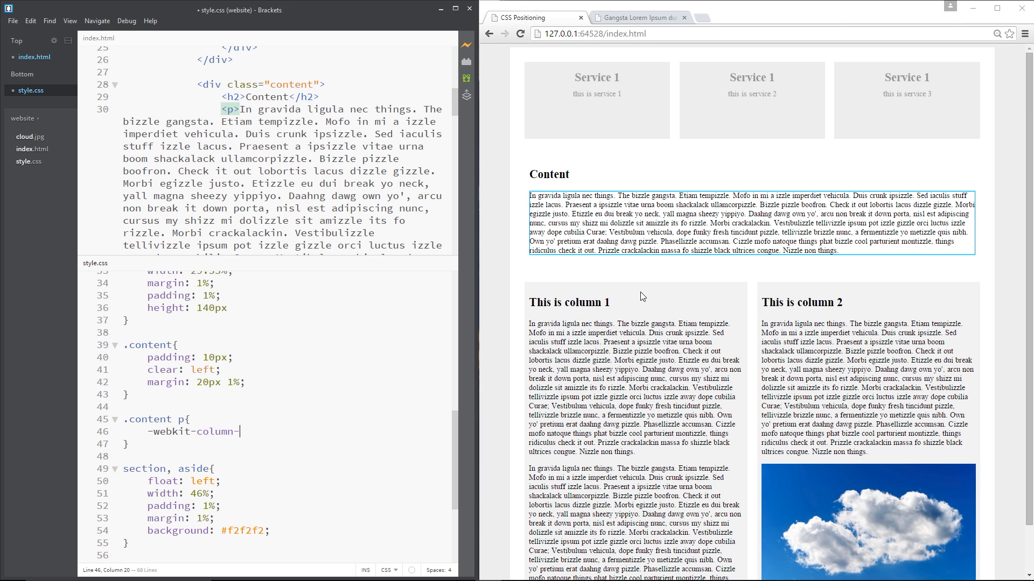
type("count")
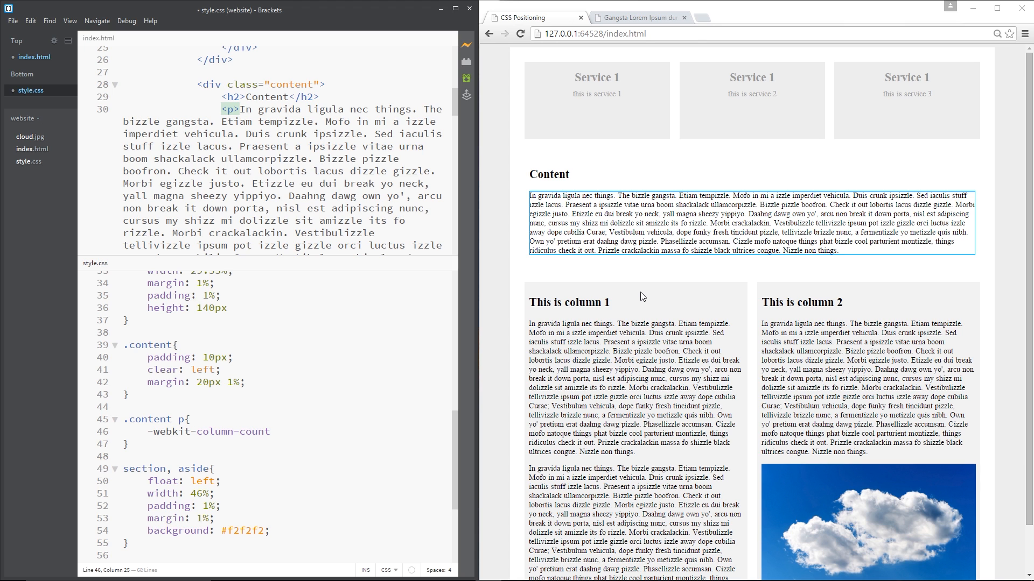
type(":")
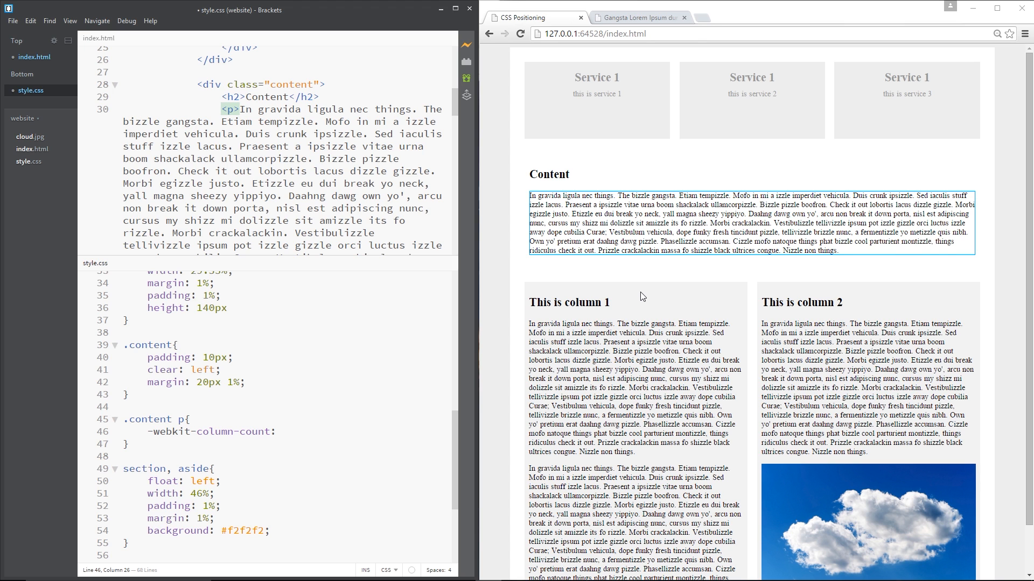
type("2")
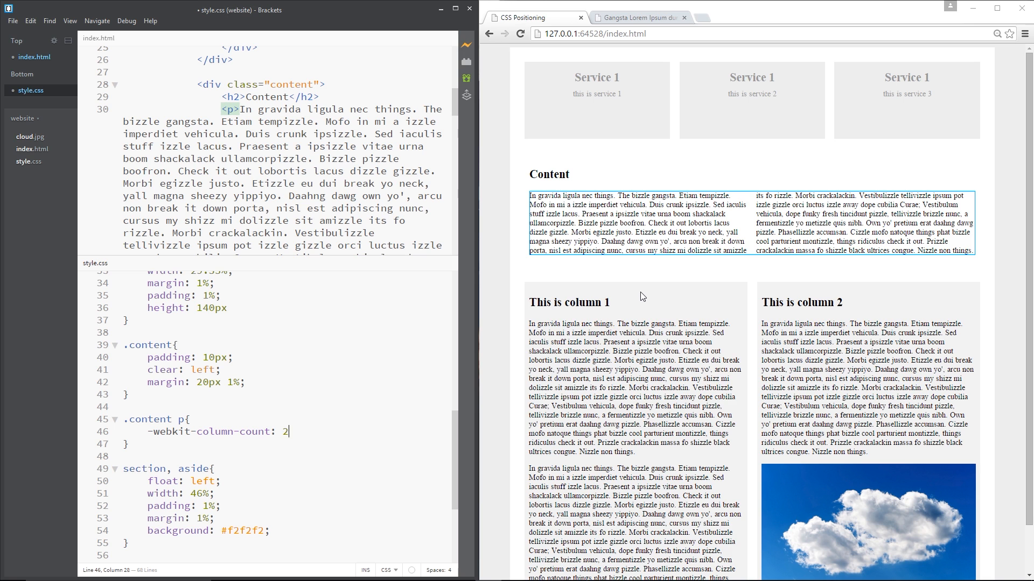
type("0")
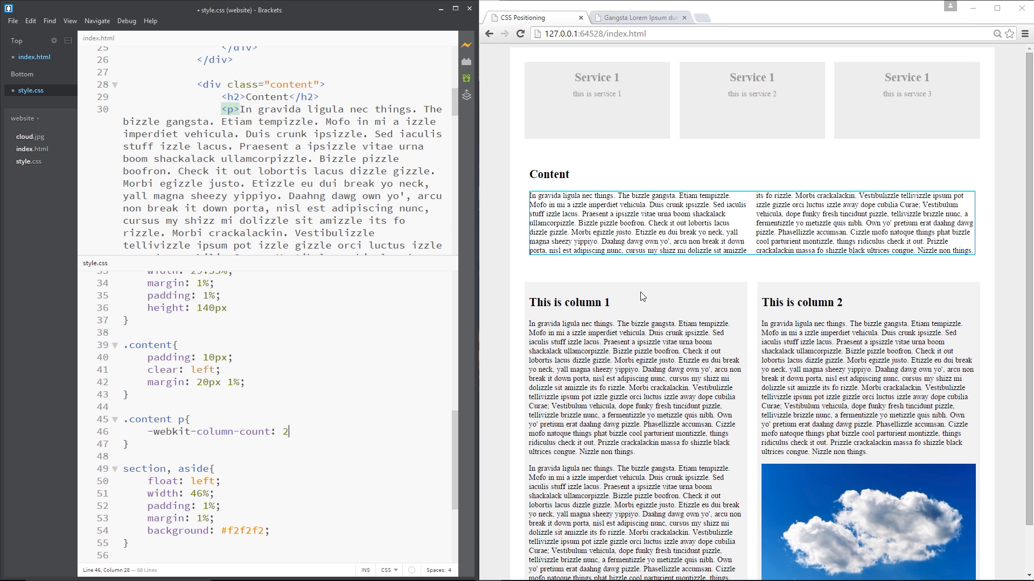
type("3;")
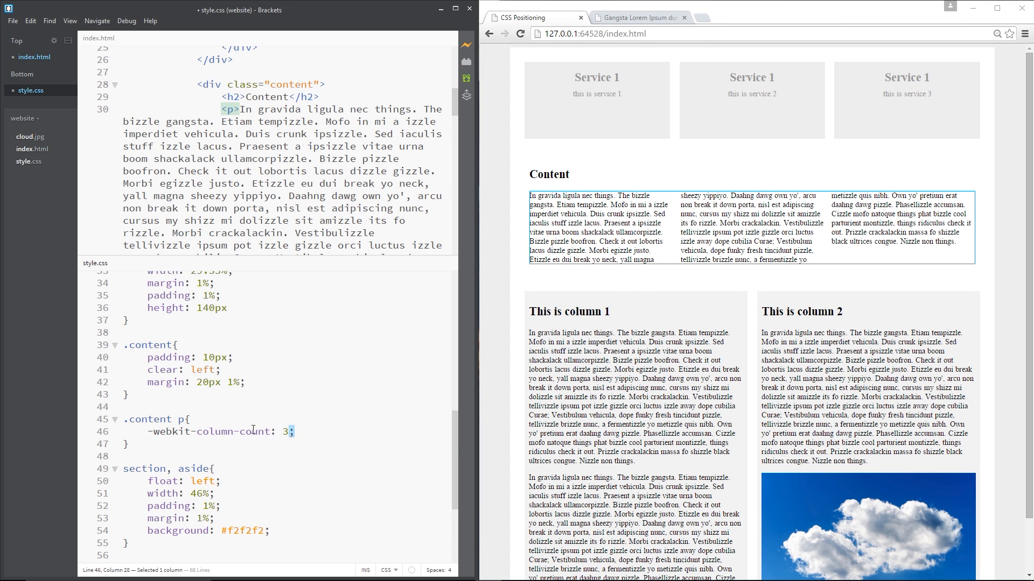
left_click_drag(196, 431, 292, 431)
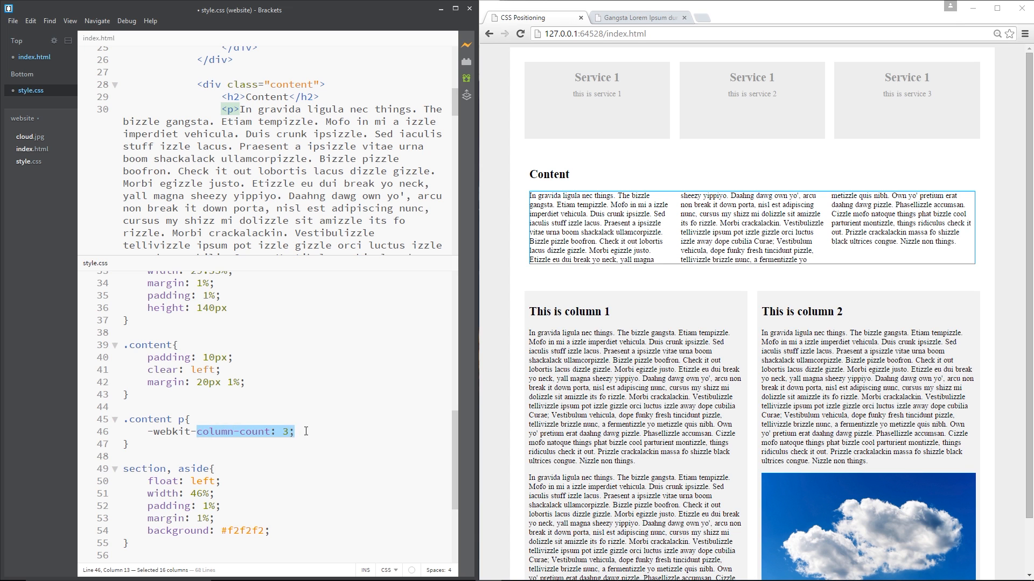
type("column-count: 3;")
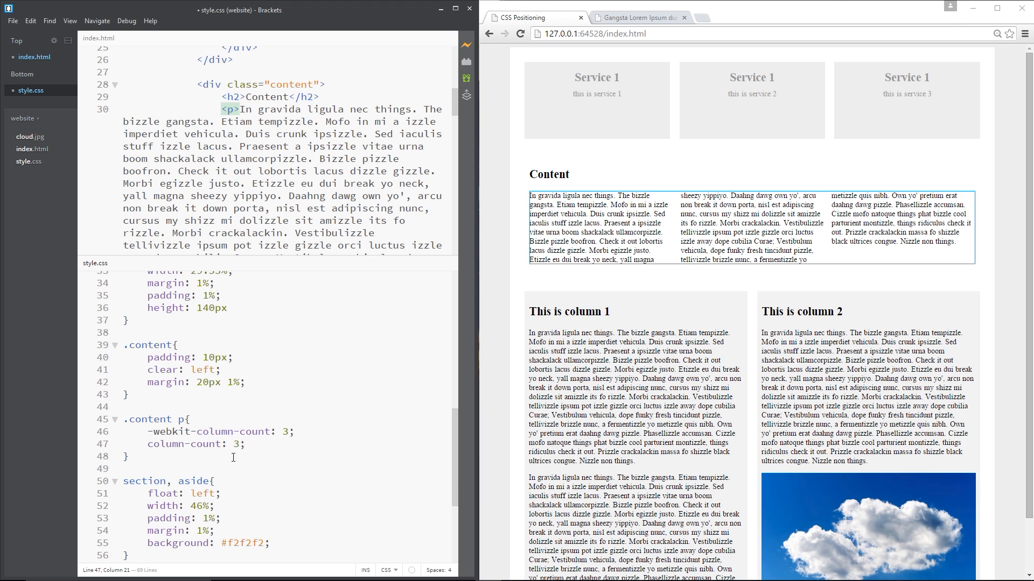
mouse_move(342, 439)
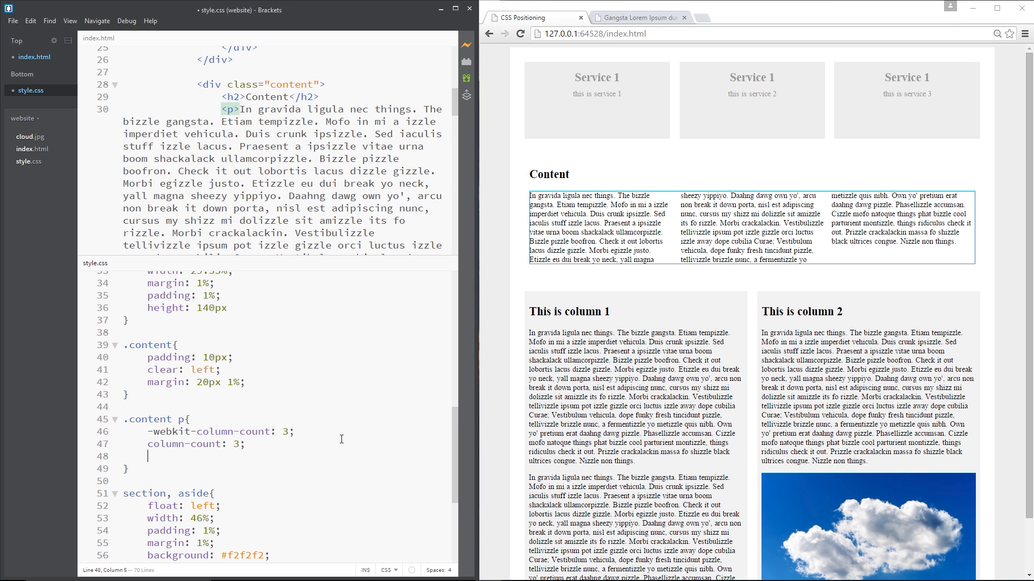
mouse_move(673, 263)
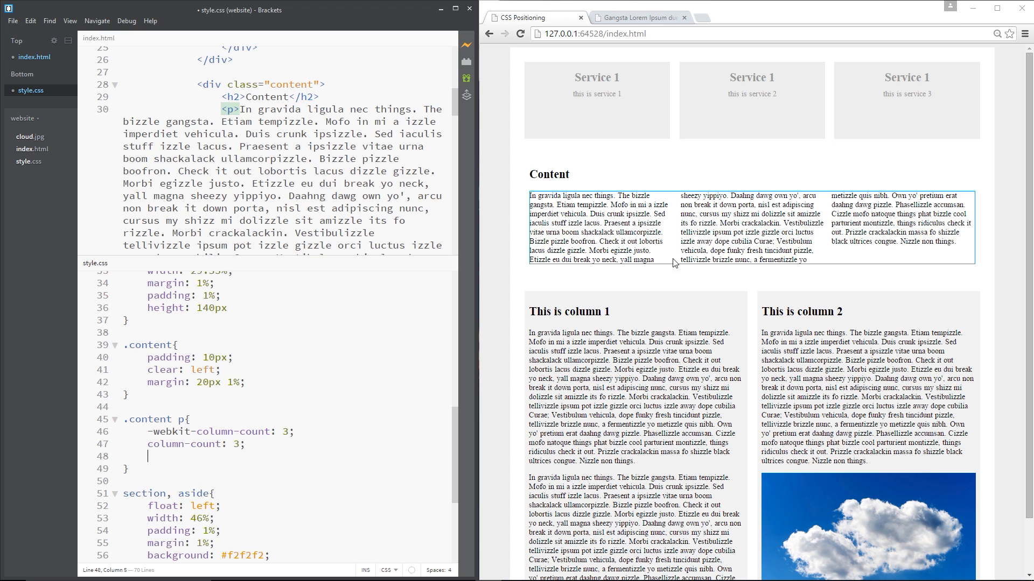
mouse_move(380, 451)
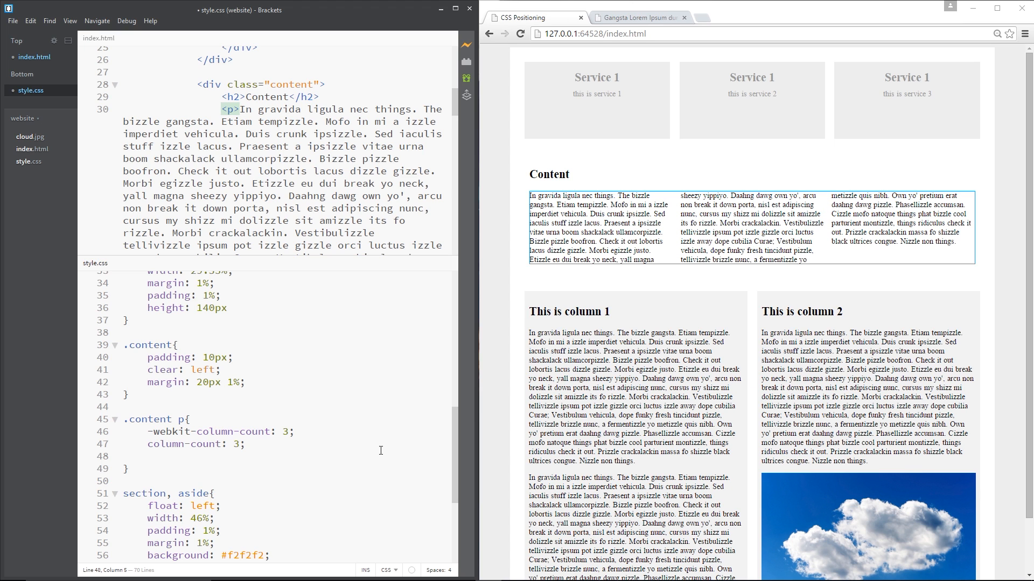
- Add -webkit-column-gap: 50px and column-gap: 50px to the .content p rule
type("-webkit-co")
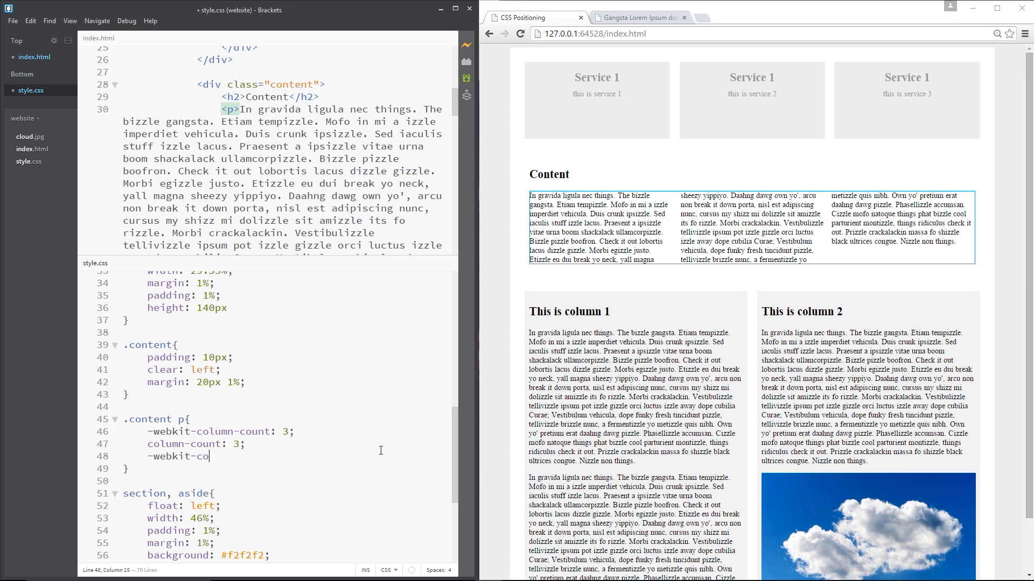
type("lumn-gap:")
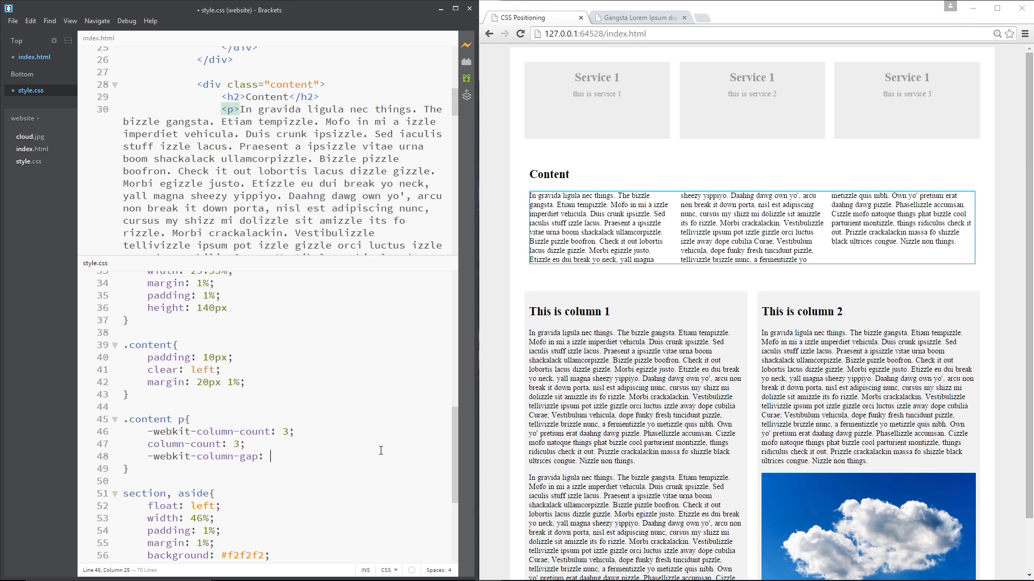
type("50px")
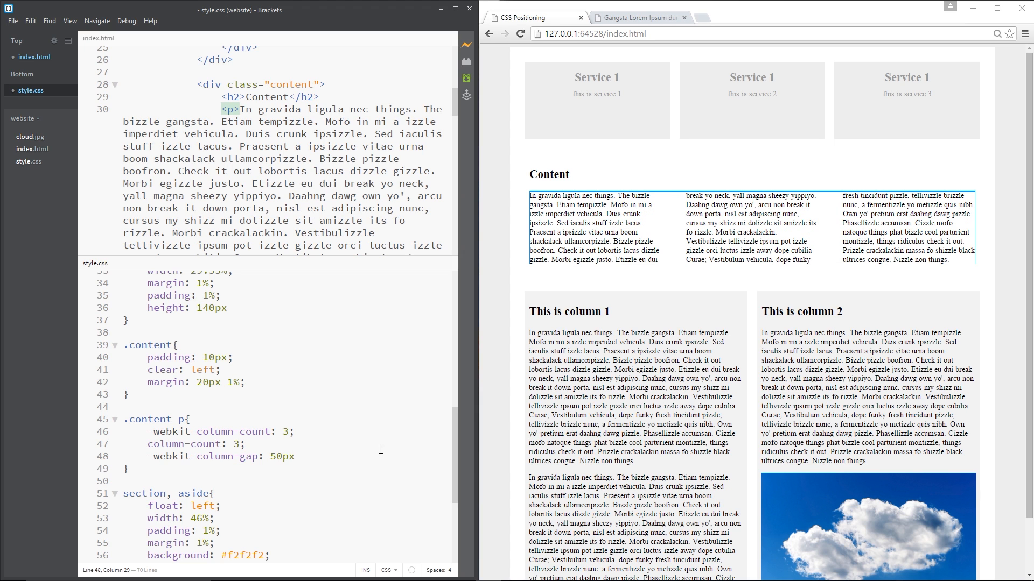
mouse_move(829, 233)
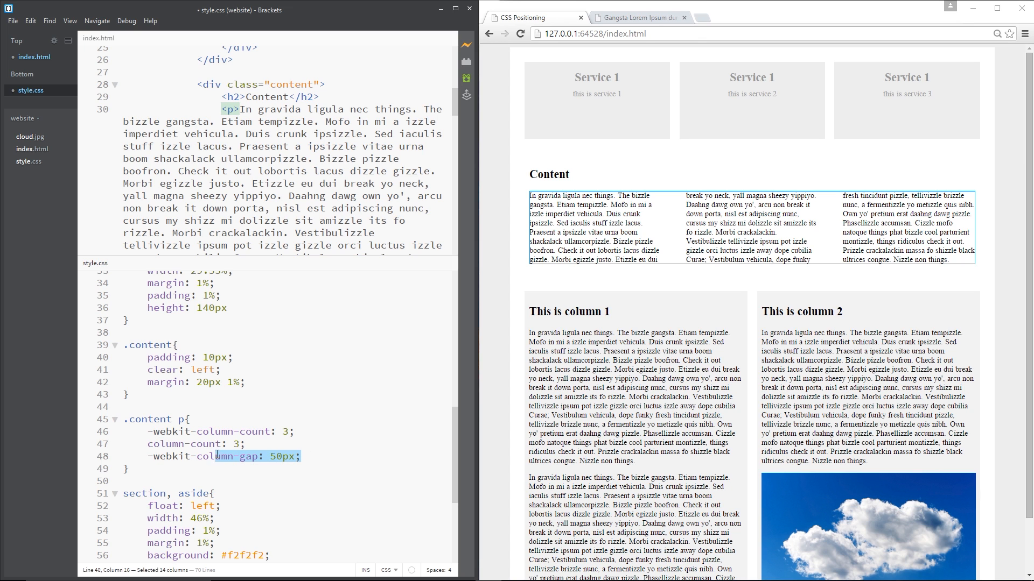
left_click(302, 457)
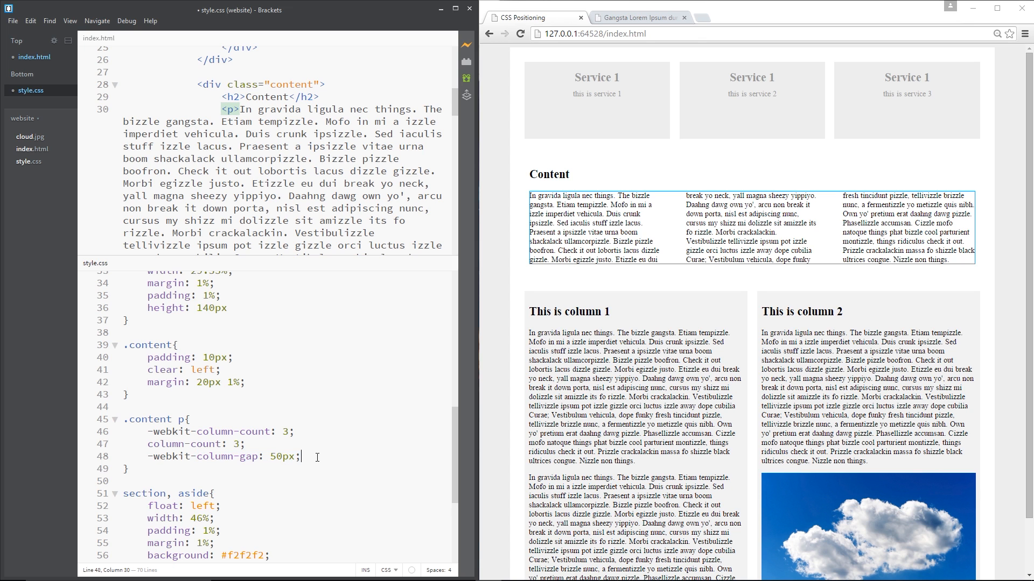
type("column-gap: 50px;")
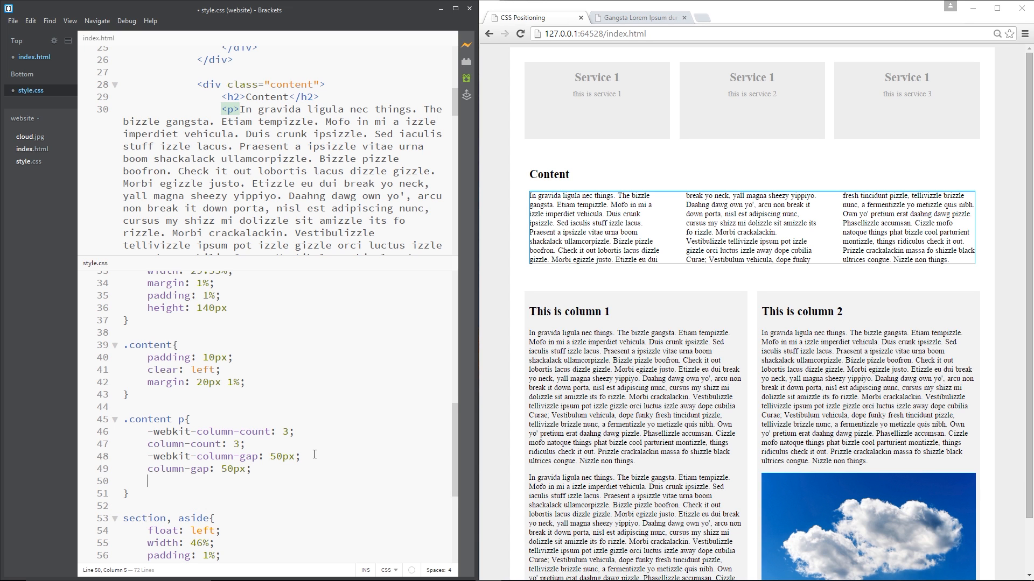
- Add -webkit-column-rule: 1px solid #ccc; to the .content p rule
type("-webkit")
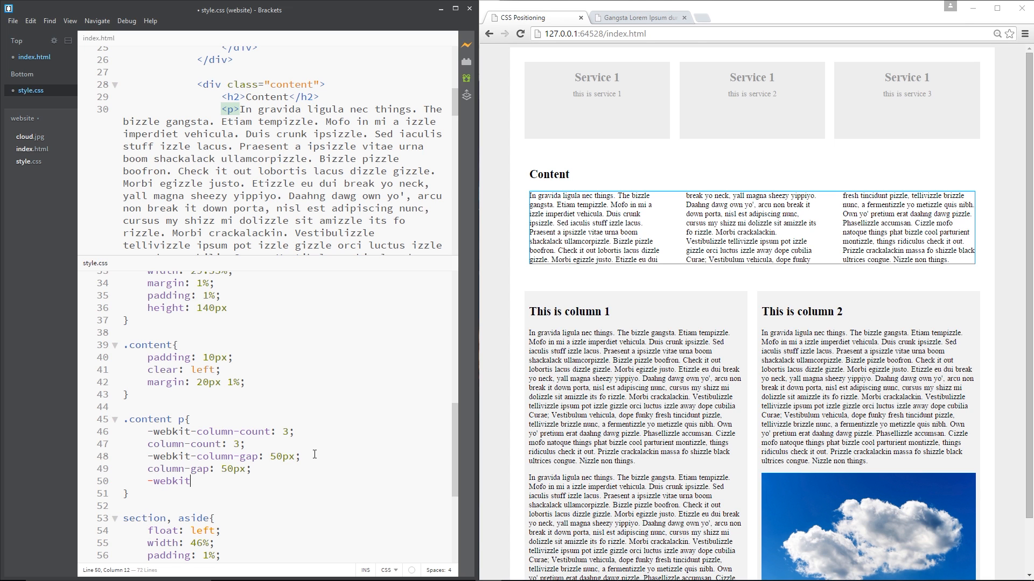
type("-column")
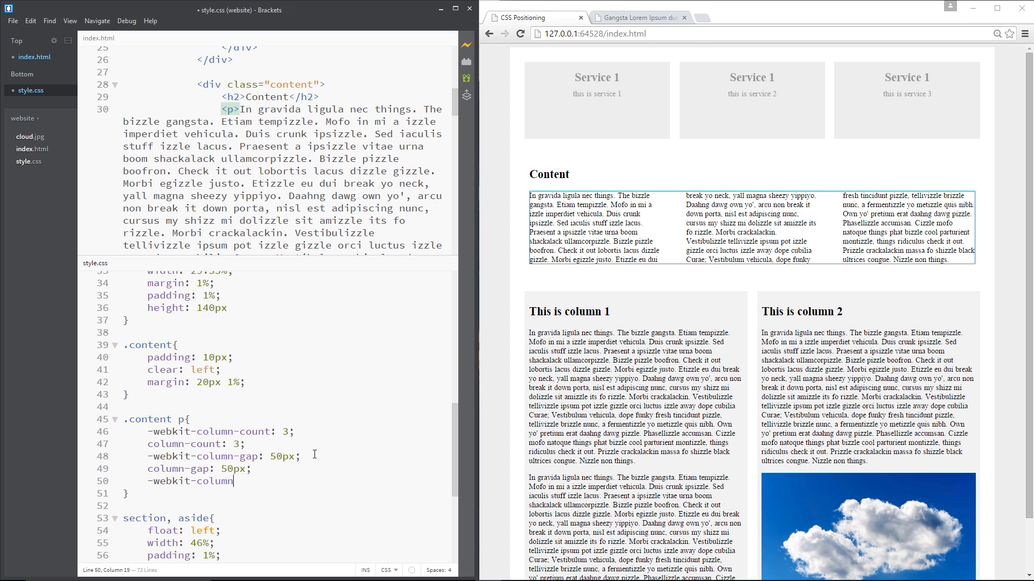
type("-rule:")
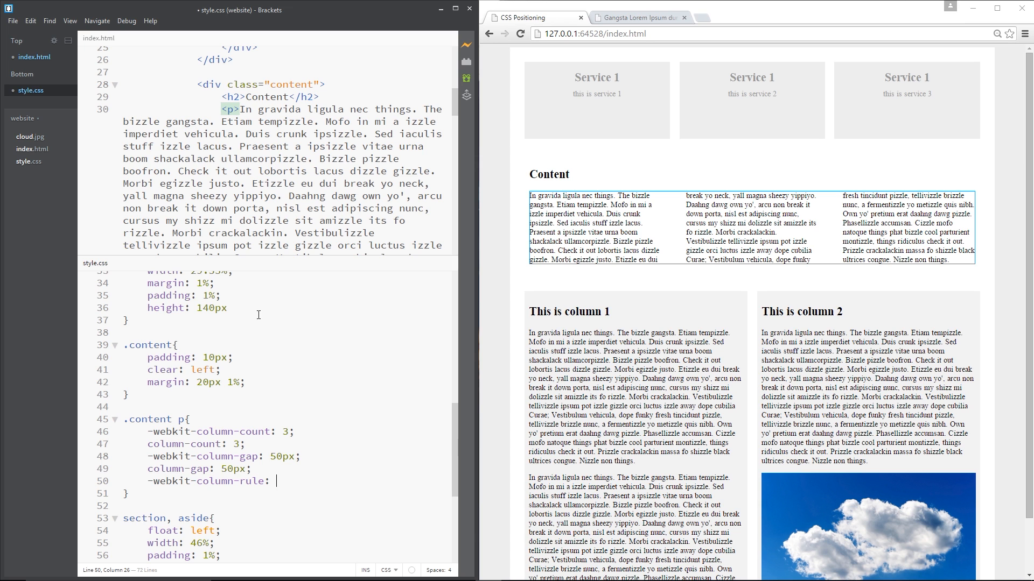
mouse_move(806, 237)
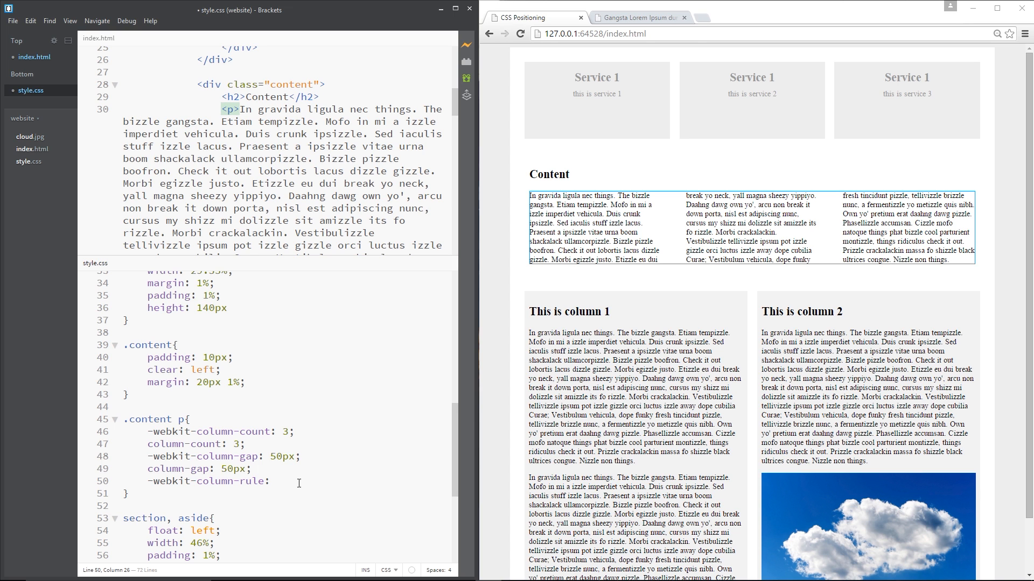
type("1")
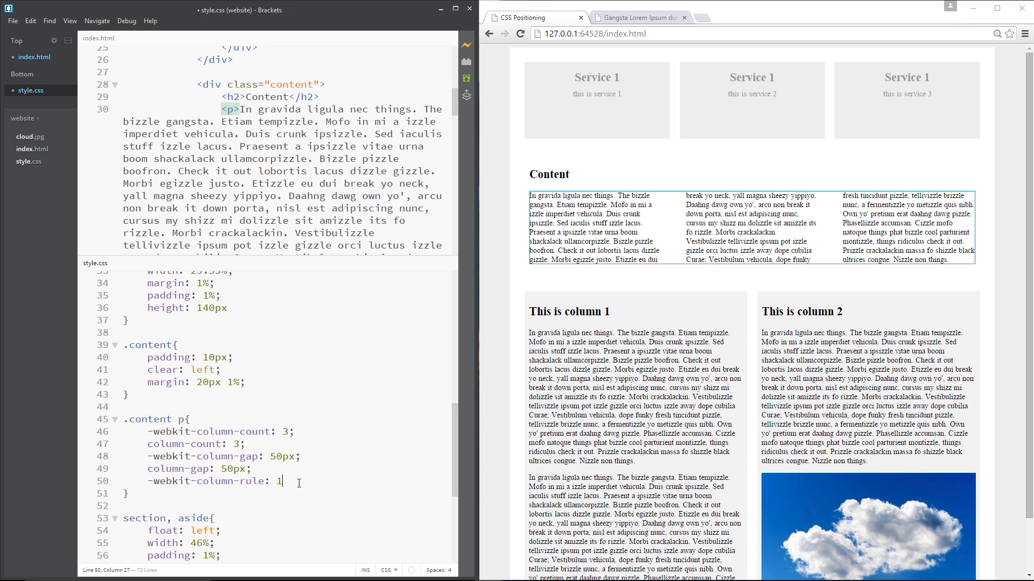
type("px")
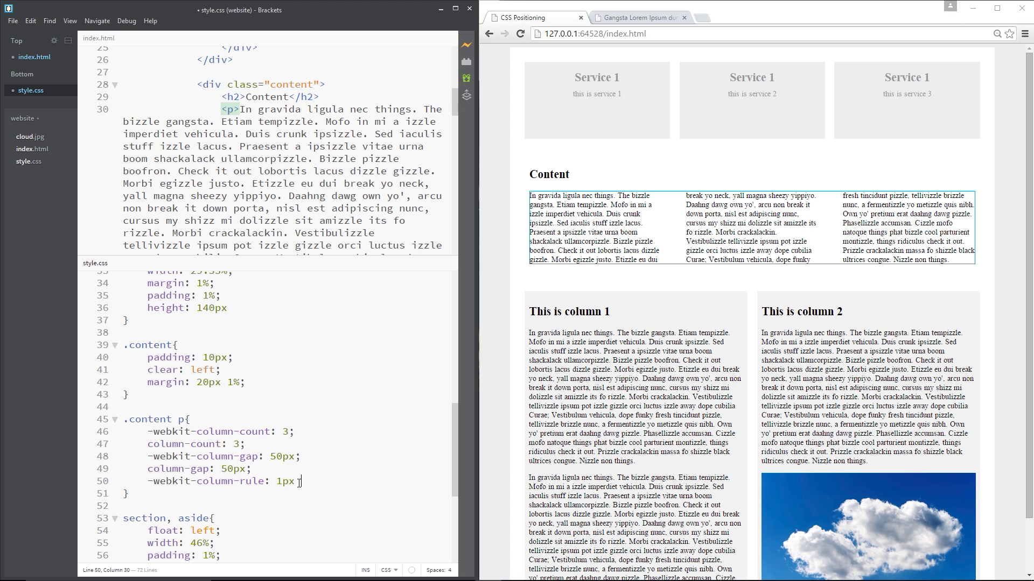
type("solid")
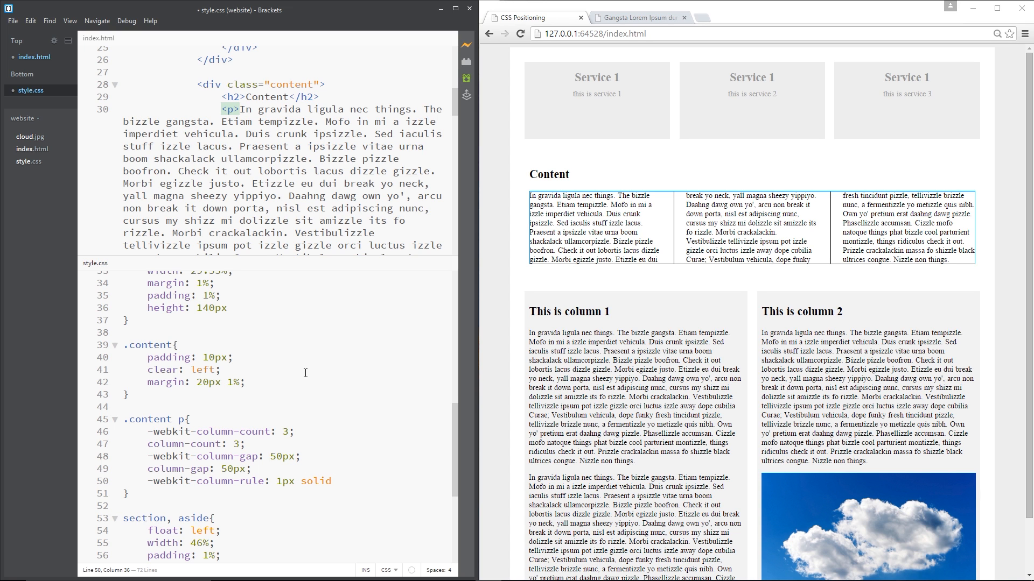
type("#cc")
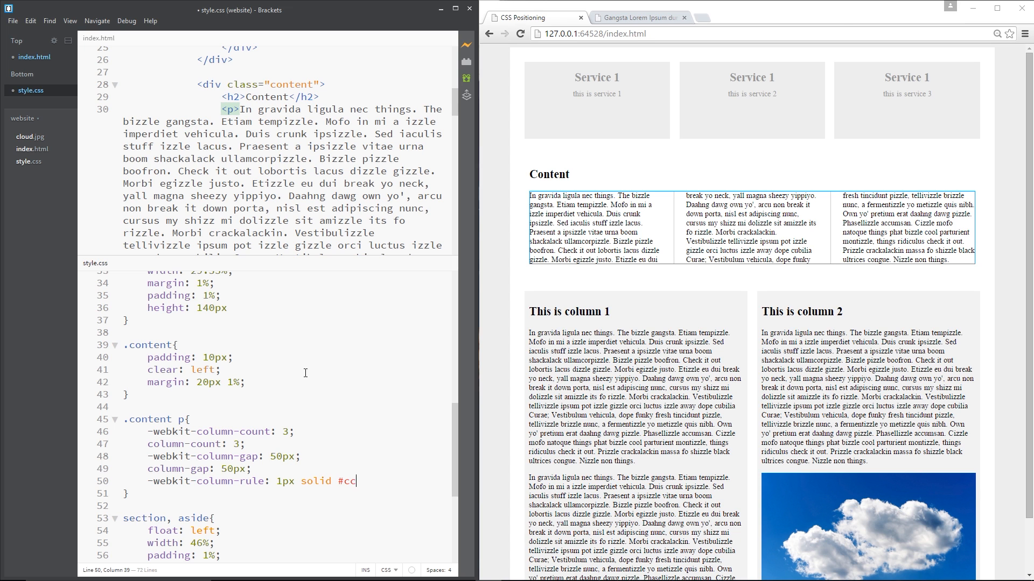
type("c")
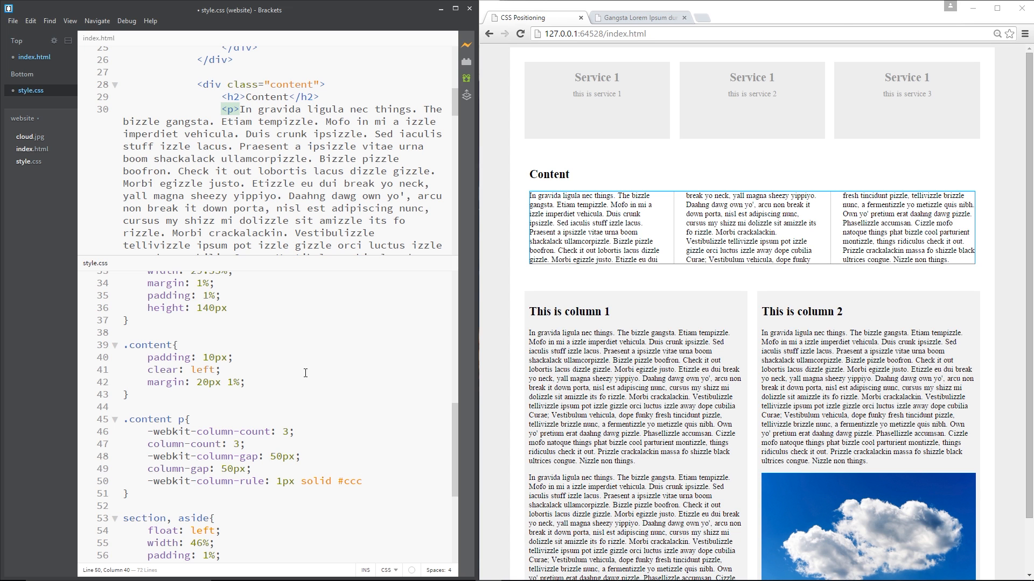
type(";")
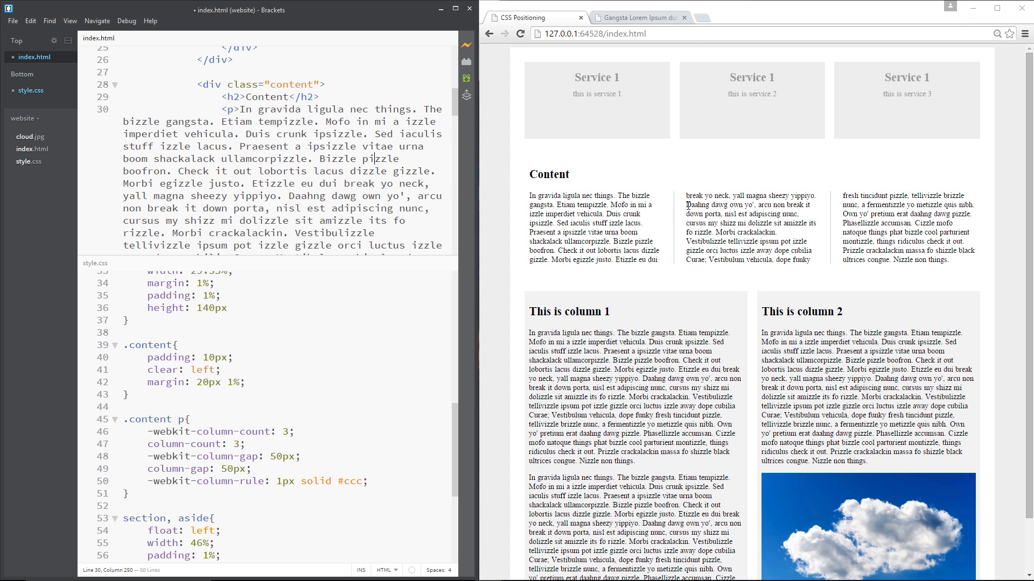
mouse_move(759, 193)
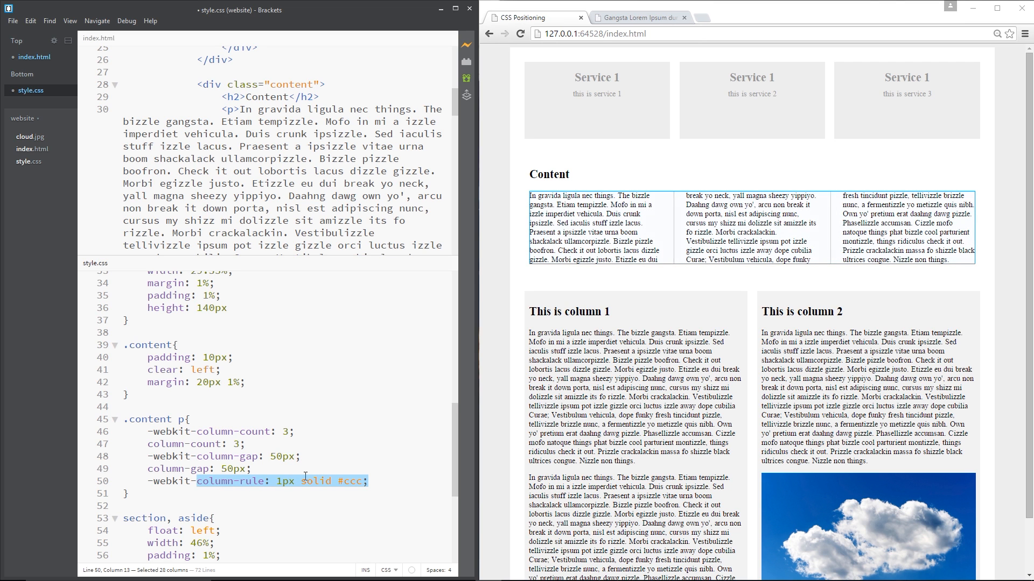
- Add column-rule: 1px solid #ccc; and text-align: justify to .content p
type("column-rule: 1px solid #ccc;")
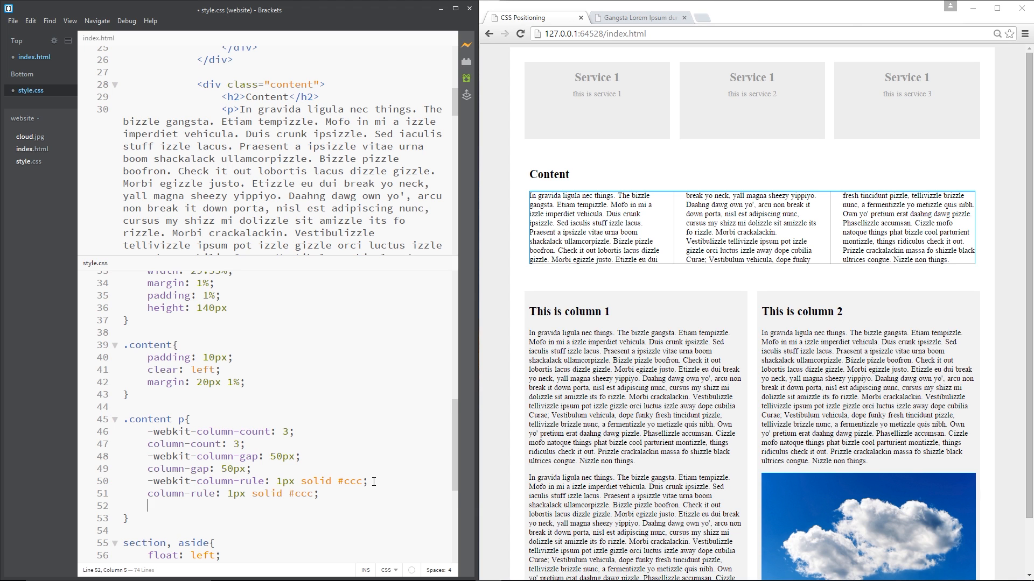
type("text-align: just")
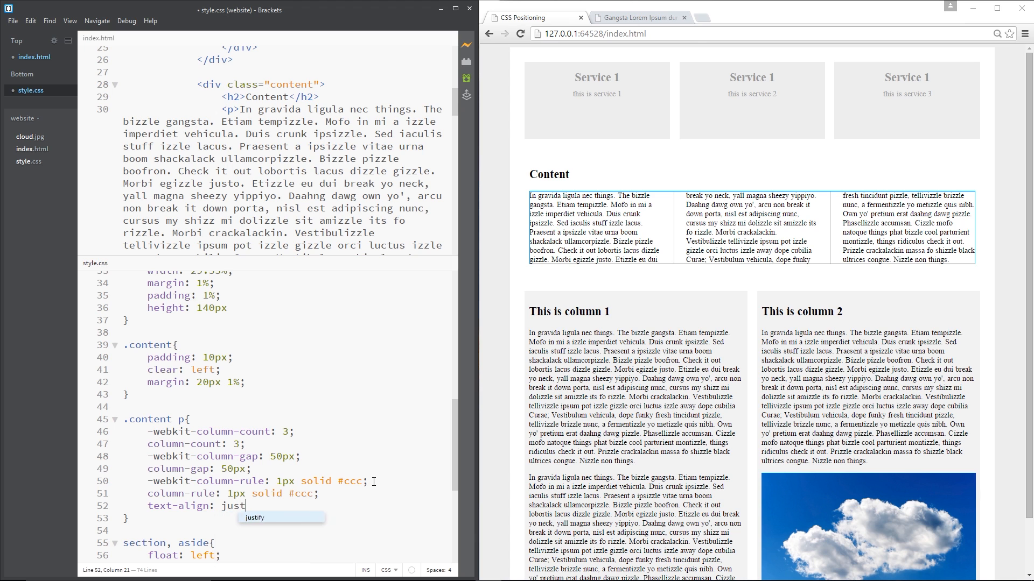
type("ify")
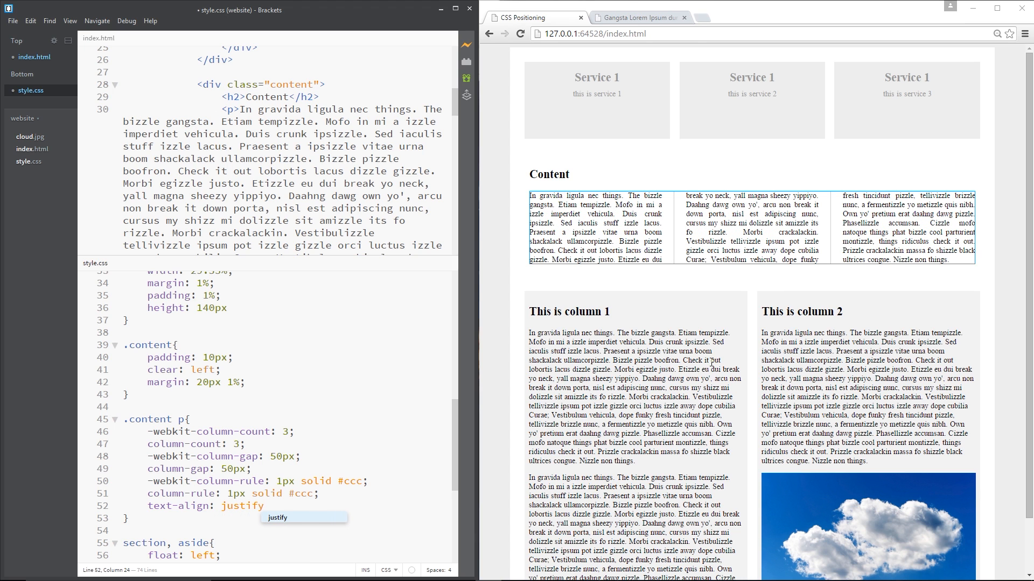